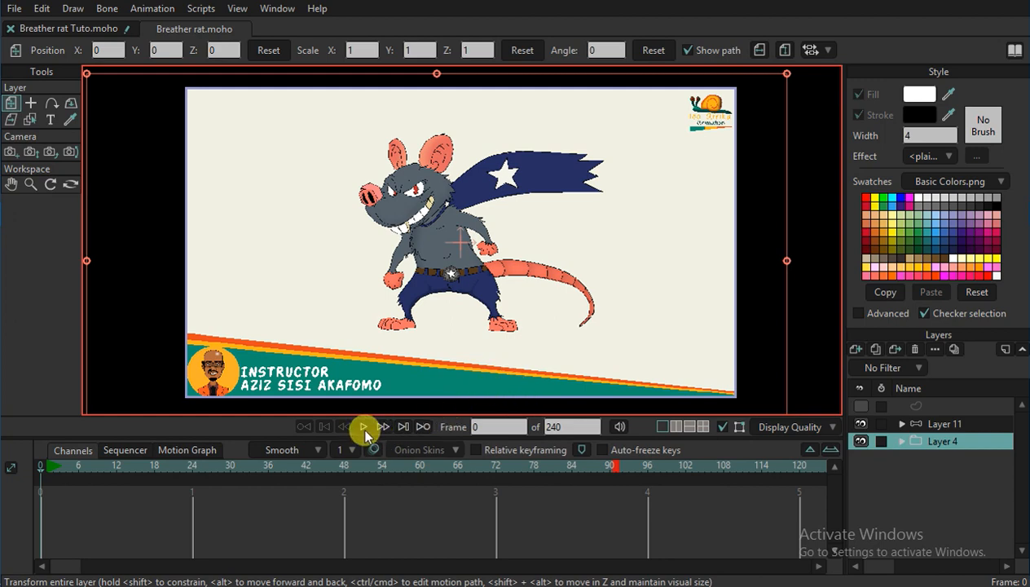
Play back the Breather rat scene's animation.
click(363, 426)
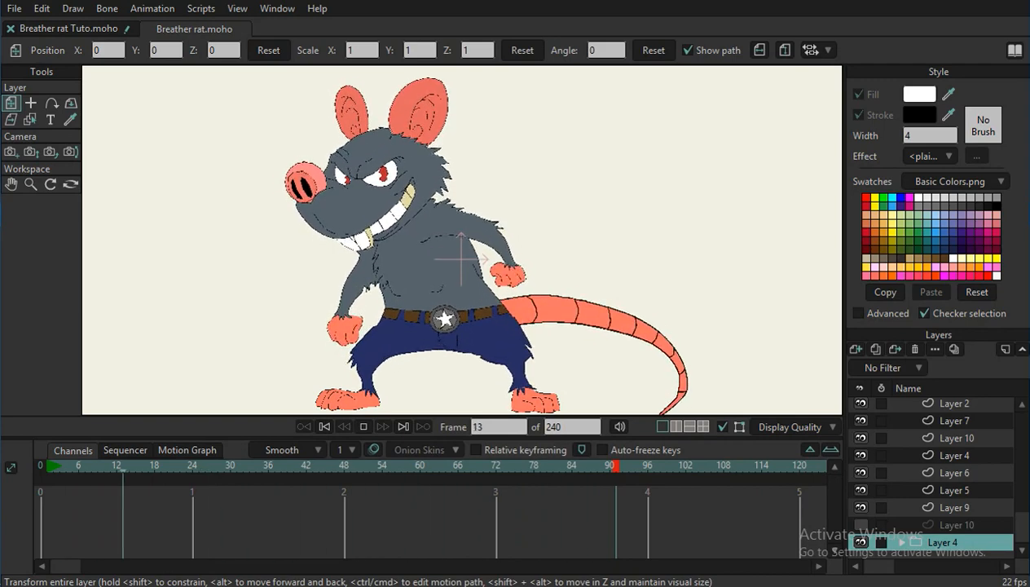
Stop playback at frame 0 and expand Layer 12 to reveal its part layers.
click(325, 426)
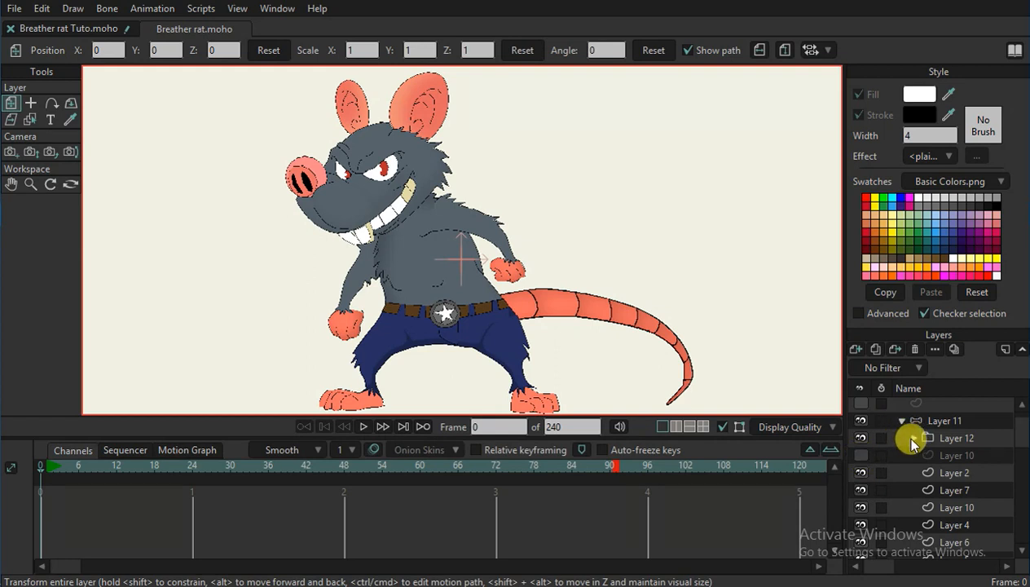
click(902, 438)
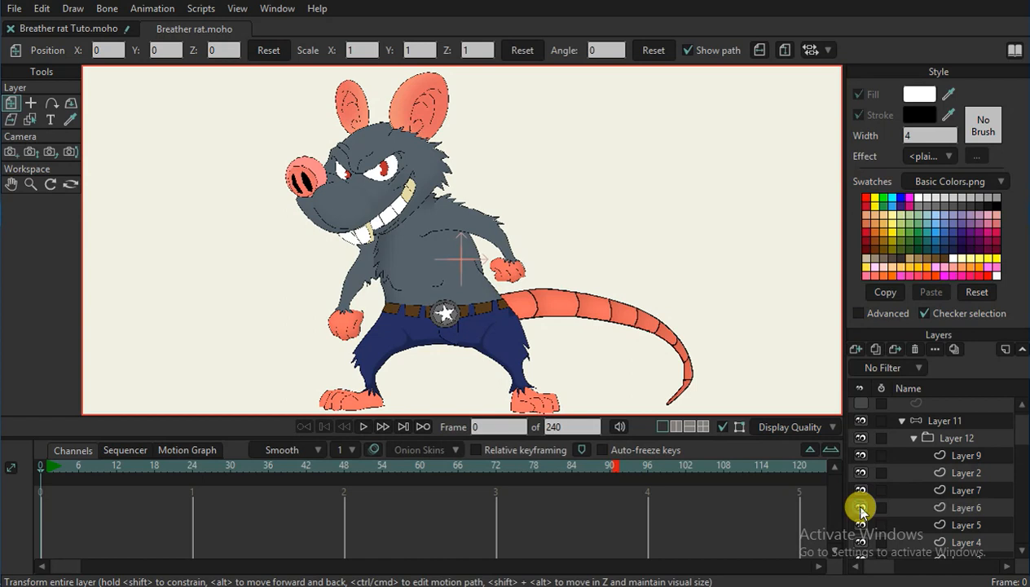
mouse_move(862, 529)
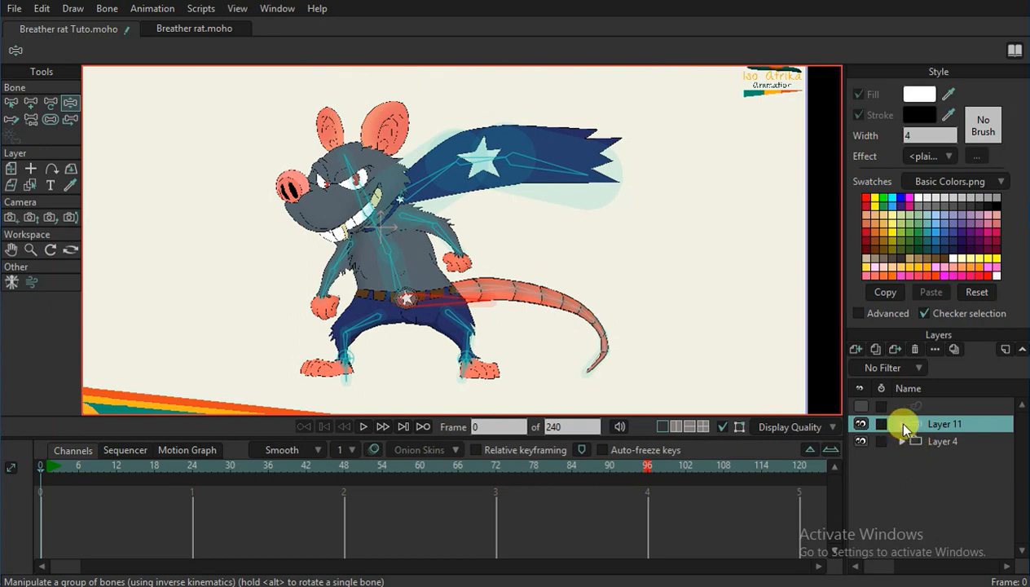
Select bone layer Layer 11 and pick the rat's left foot bone.
click(903, 423)
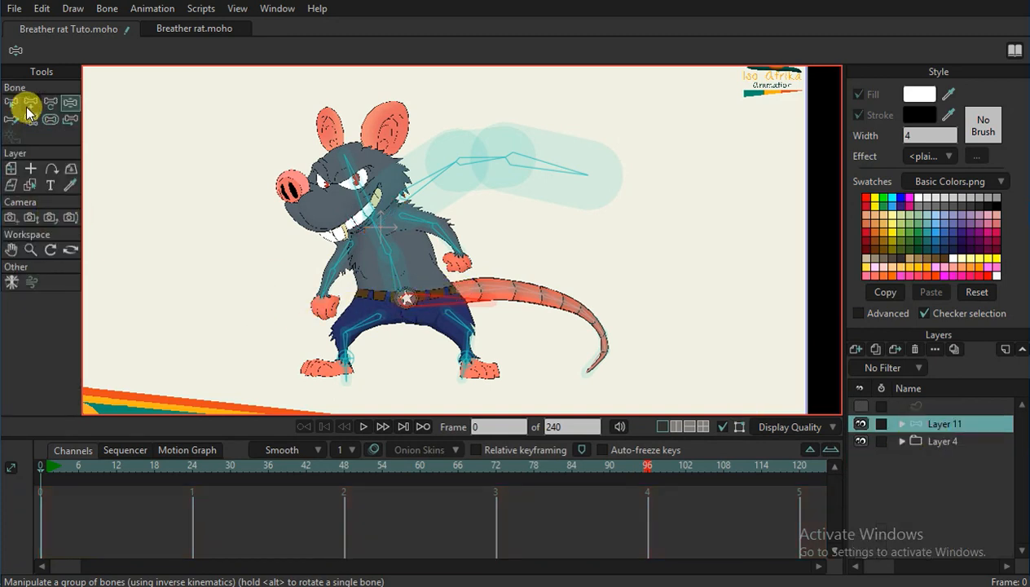
click(17, 101)
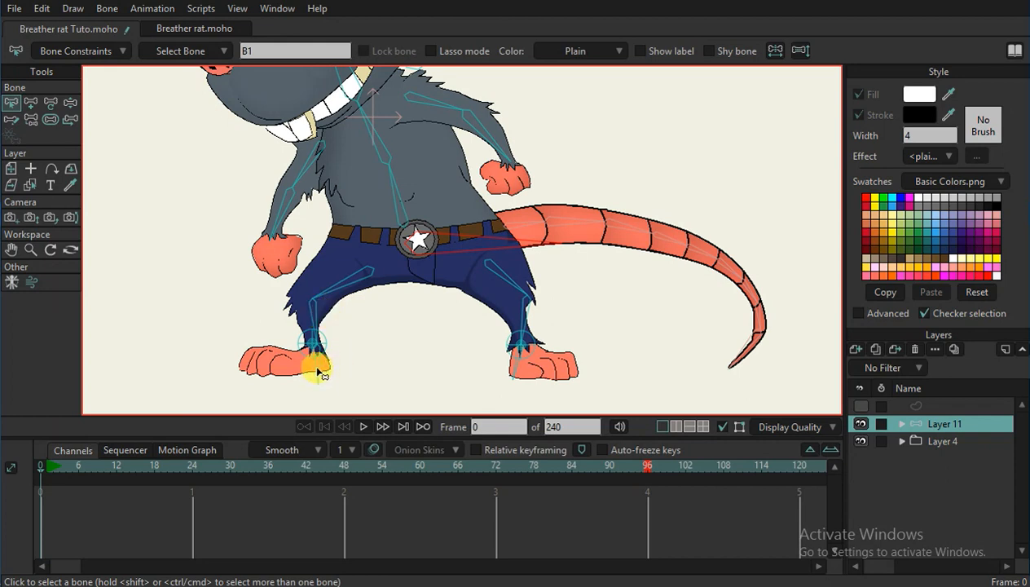
click(69, 102)
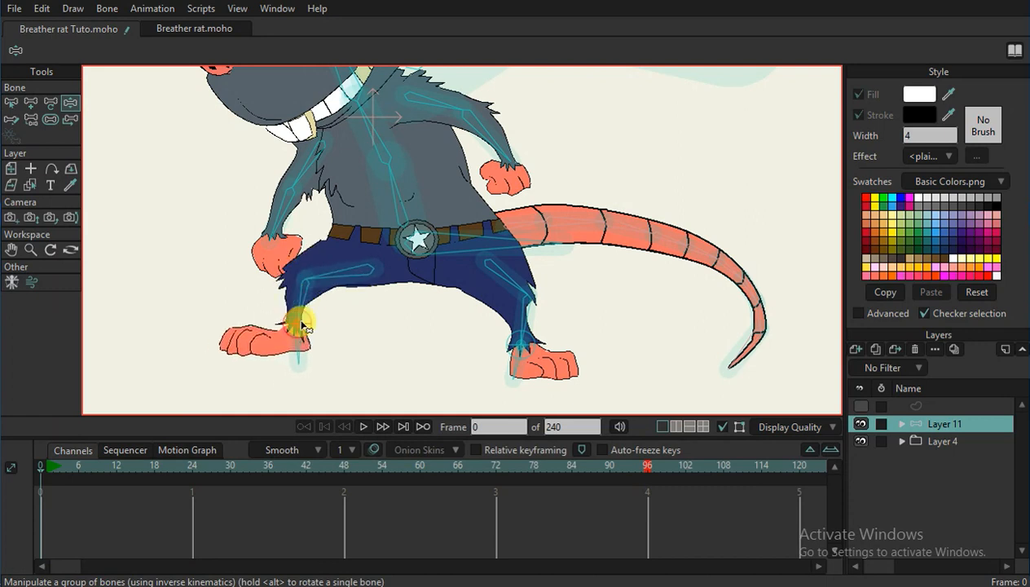
Drag the left and right feet to test how the legs bend.
drag(291, 320, 314, 333)
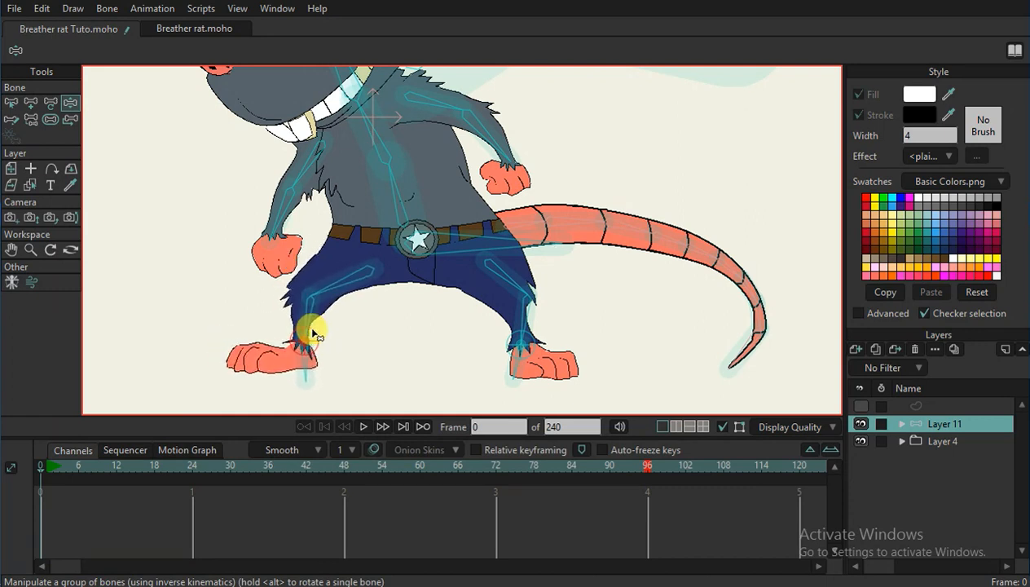
drag(310, 331, 534, 340)
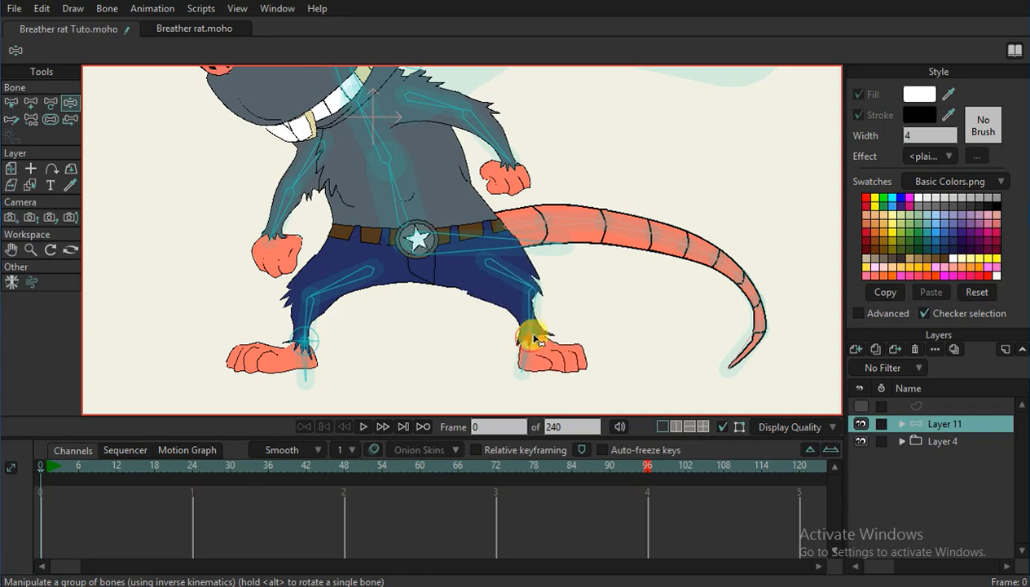
drag(538, 341, 509, 332)
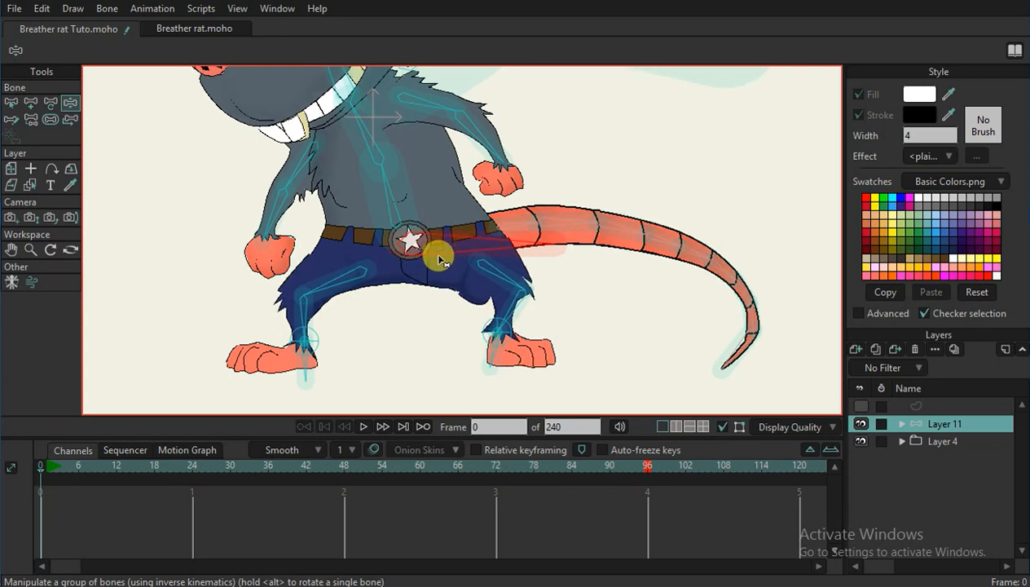
Select the hip and thigh bones and bring up their Bone Constraints options.
click(12, 102)
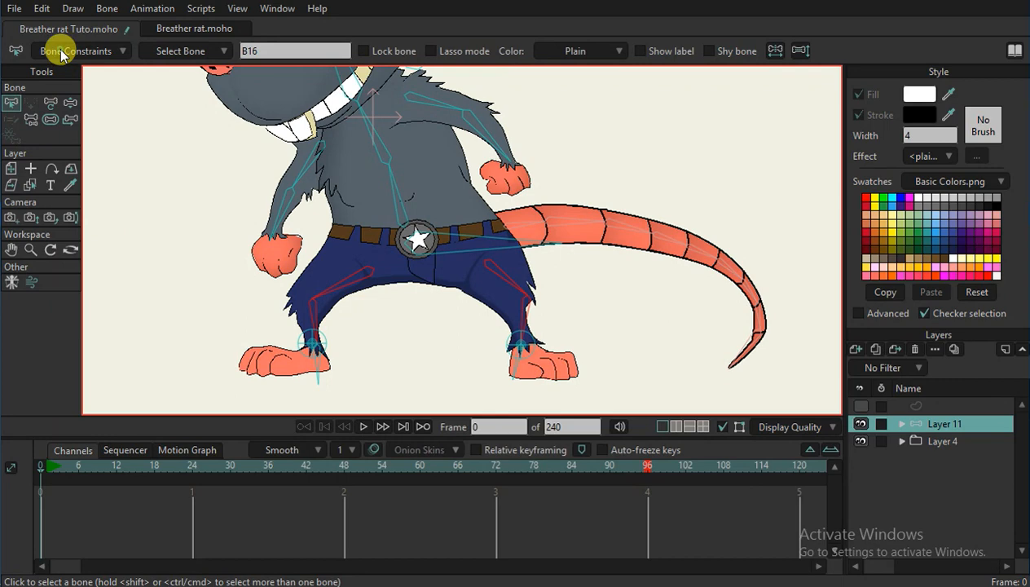
click(77, 51)
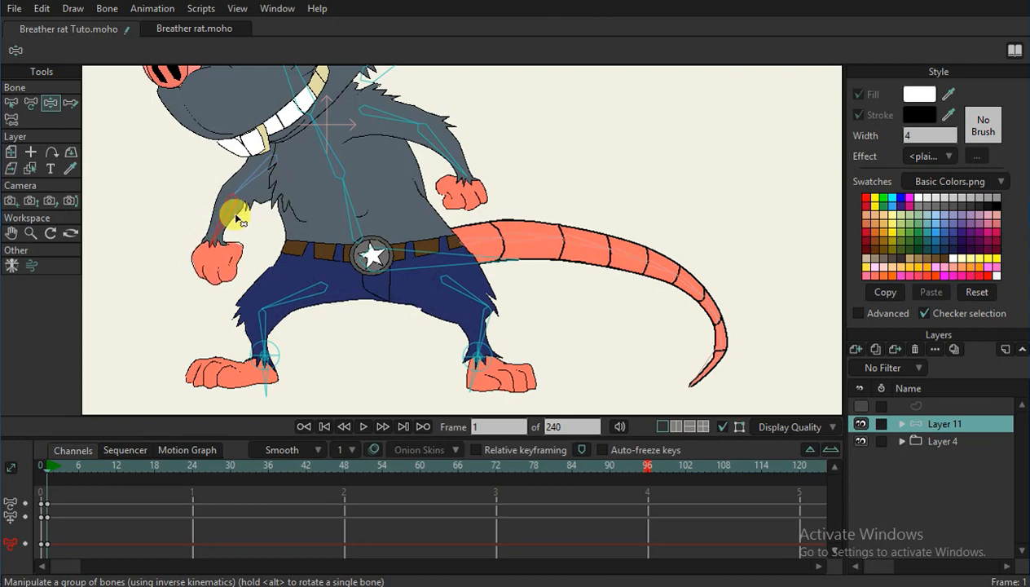
Rotate the rat's left arm and right upper arm at frame 1 to key the pose.
drag(232, 212, 391, 118)
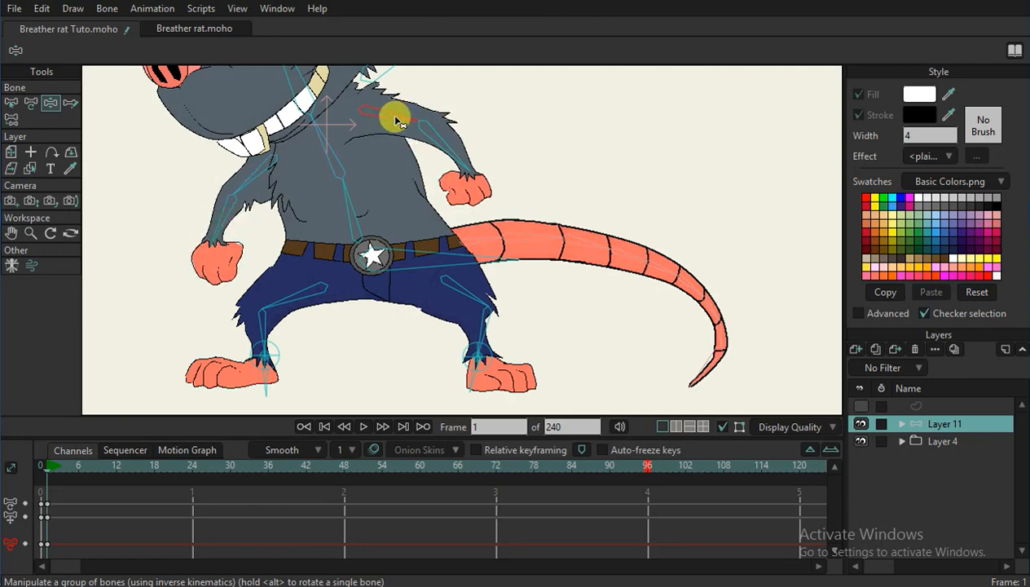
drag(395, 119, 456, 155)
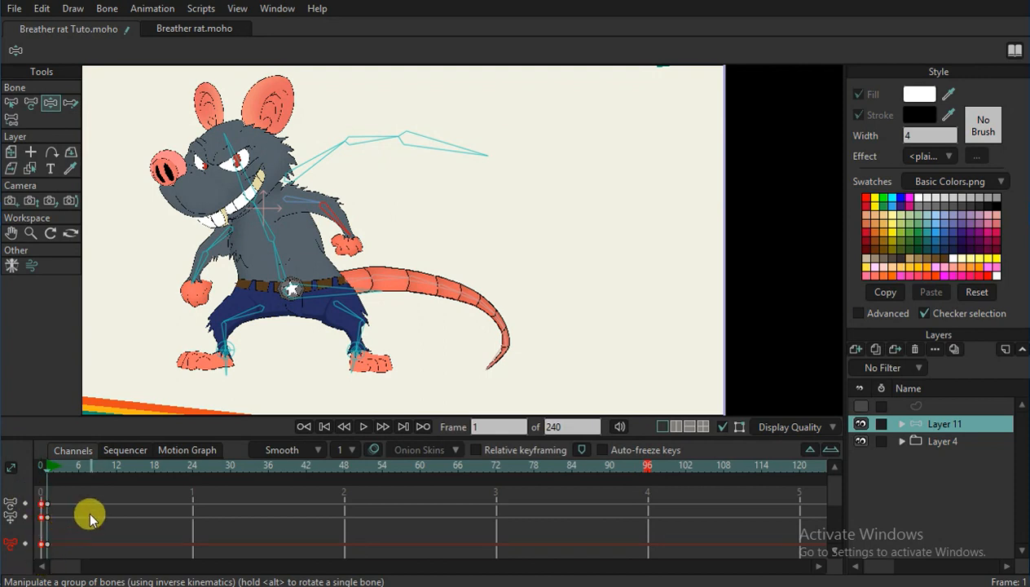
Copy the starting breathing keys and paste them at frame 12.
click(41, 9)
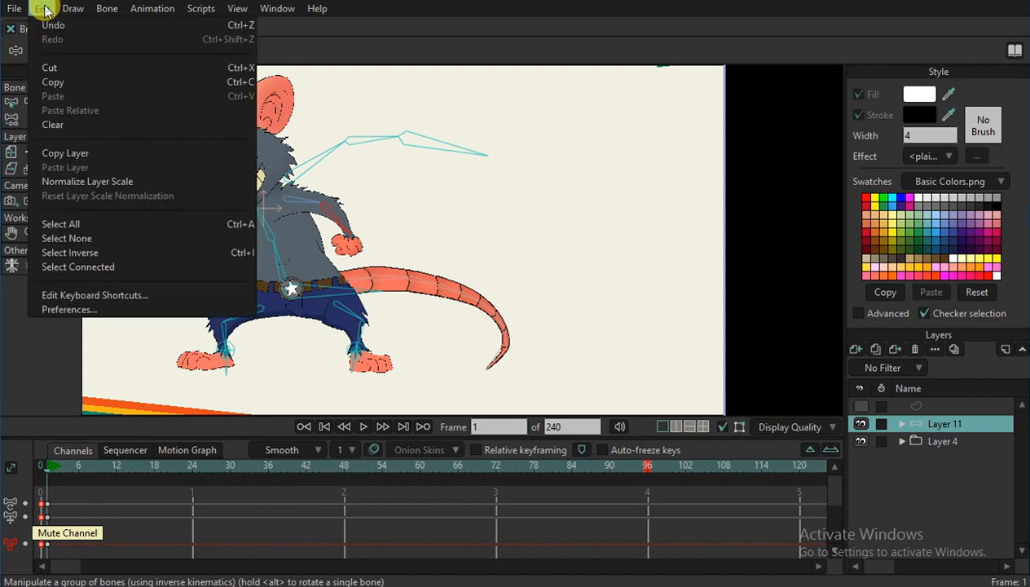
mouse_move(61, 82)
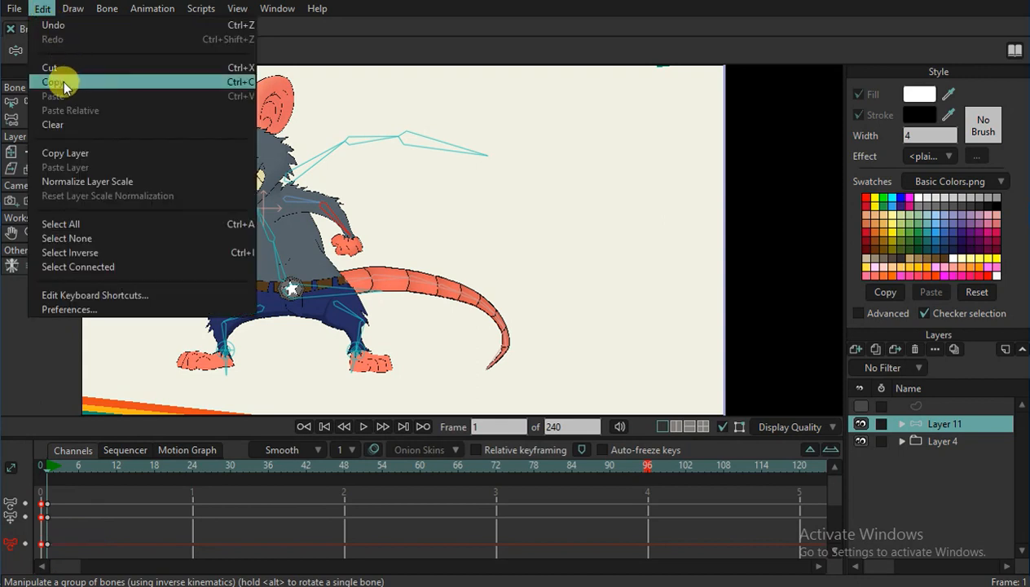
mouse_move(256, 230)
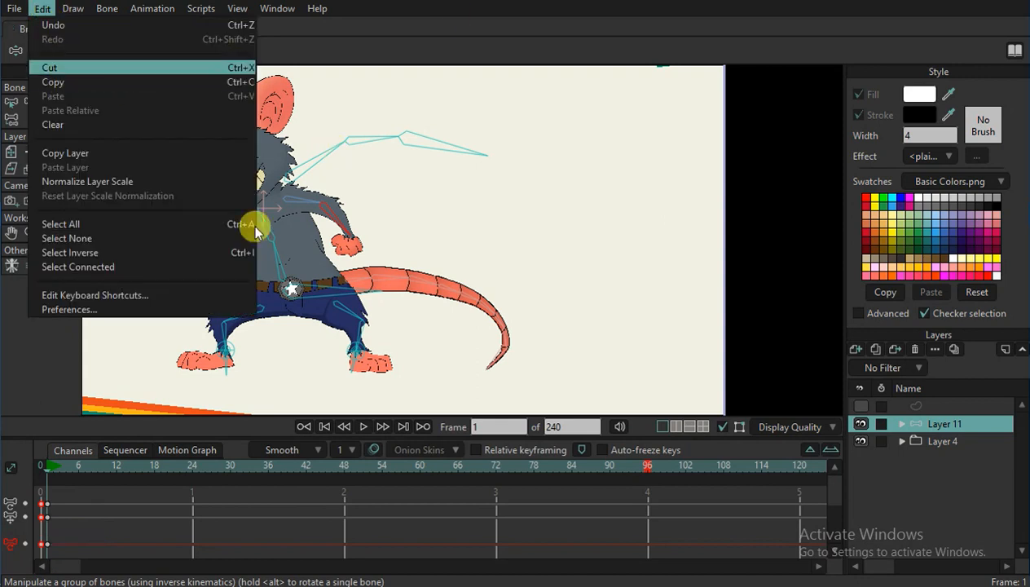
mouse_move(188, 81)
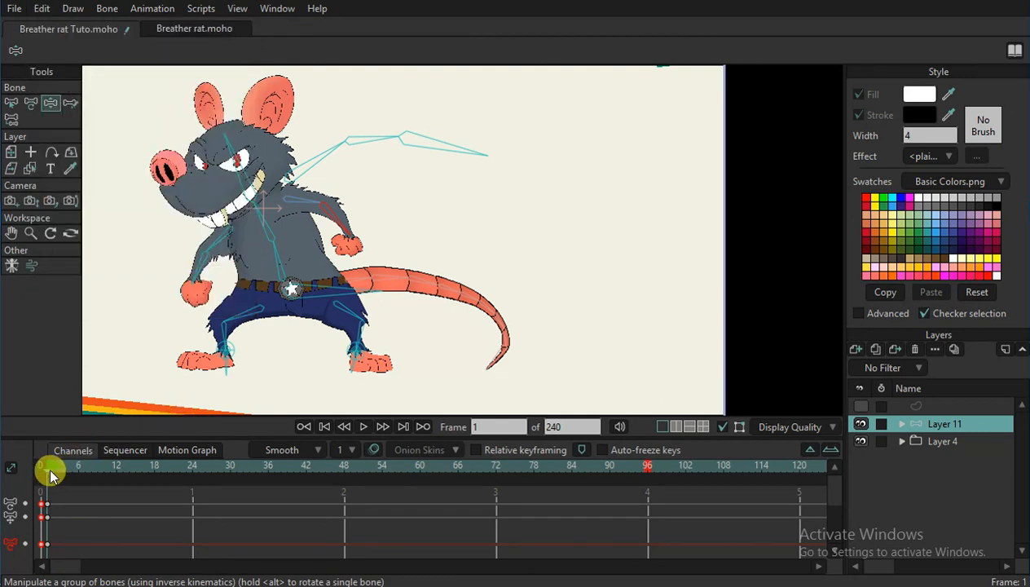
drag(50, 466, 121, 465)
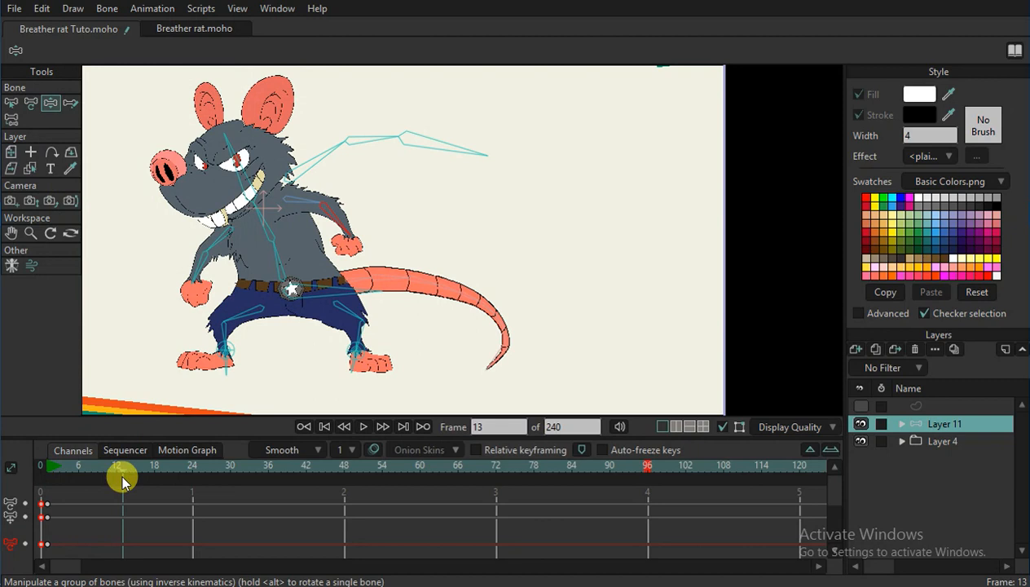
drag(122, 477, 116, 476)
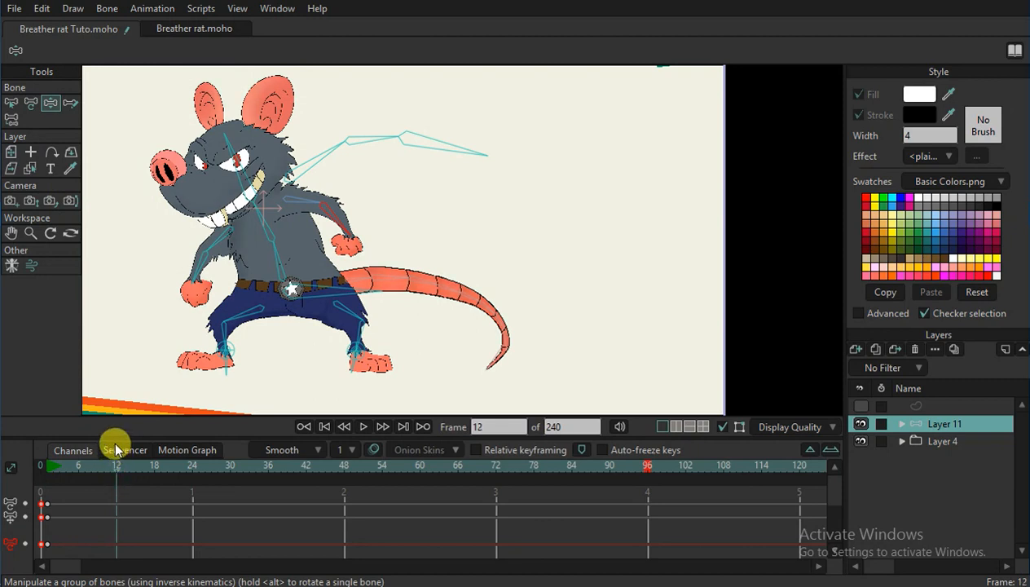
mouse_move(90, 275)
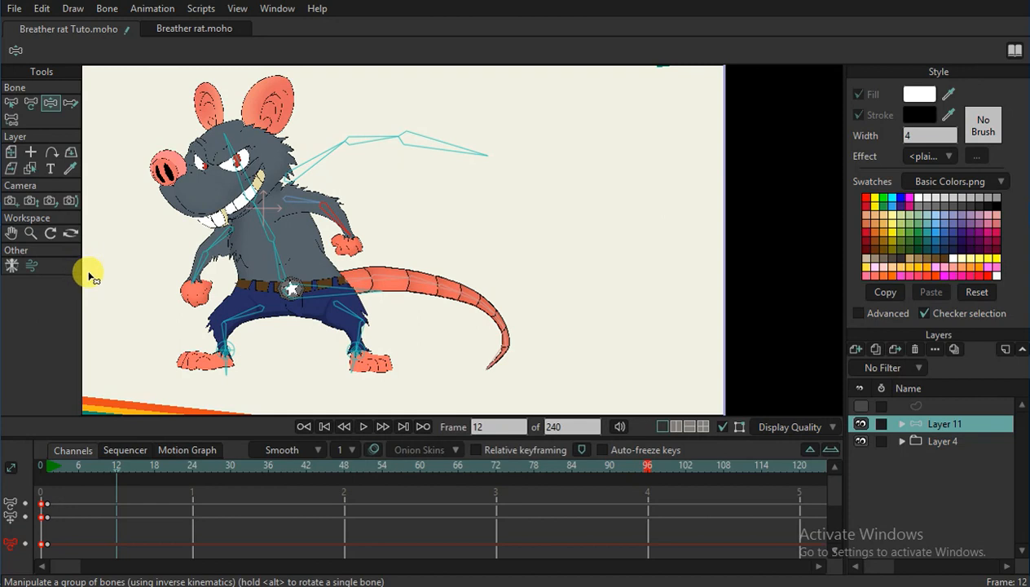
click(42, 8)
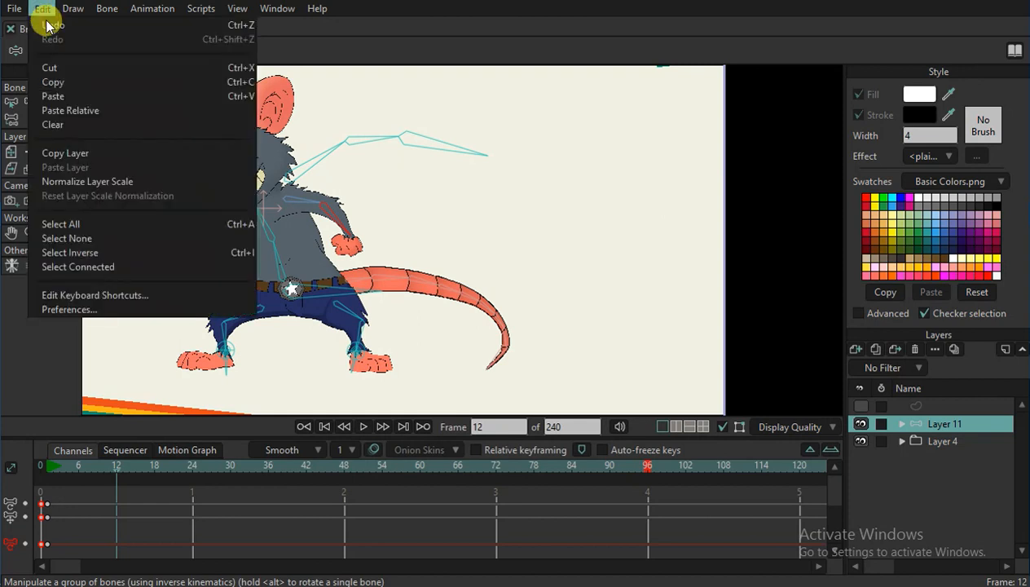
mouse_move(73, 96)
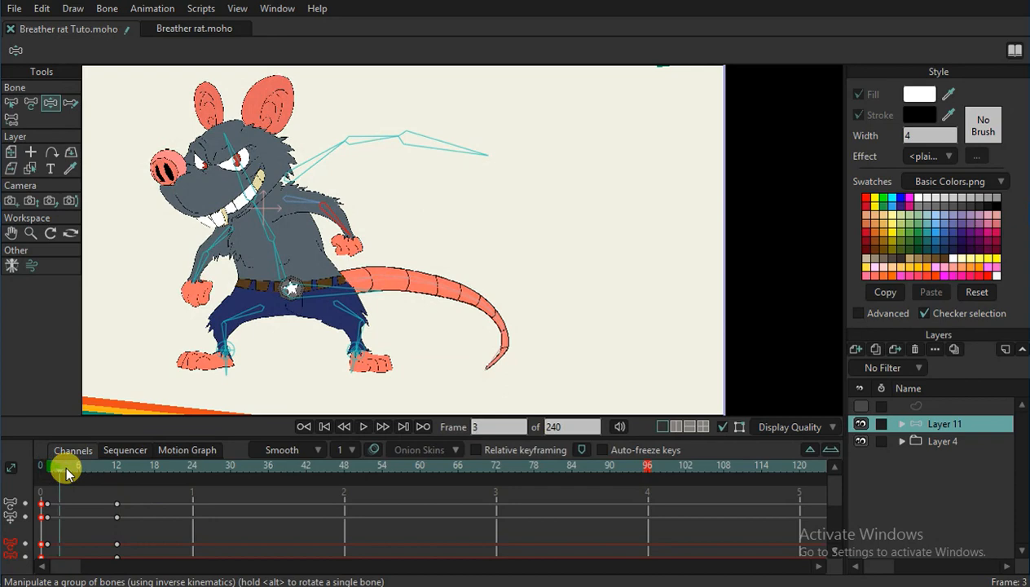
Scrub frames 9 to 12 to check the chest-rising breathing pose.
drag(67, 466, 106, 466)
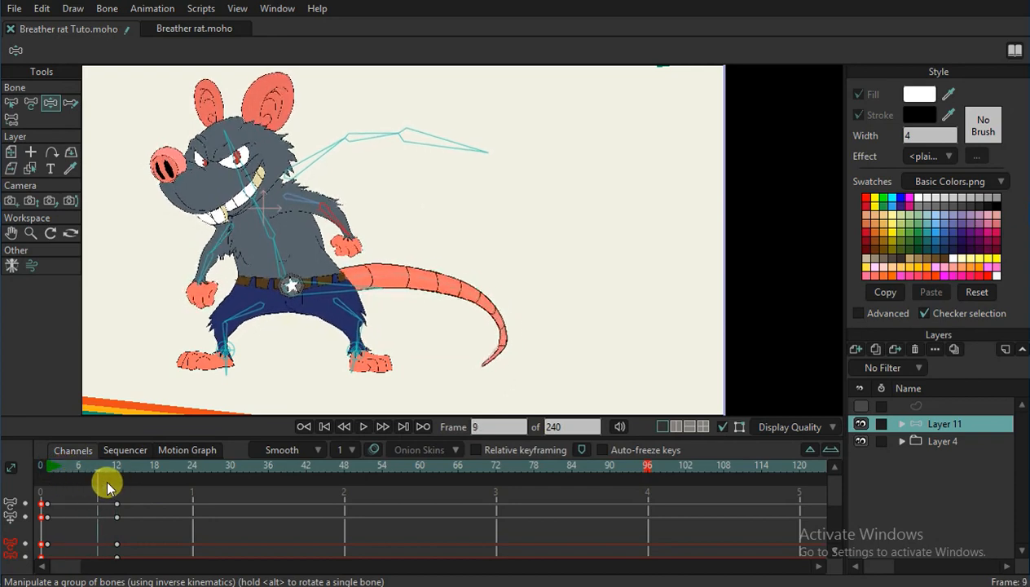
drag(108, 488, 68, 498)
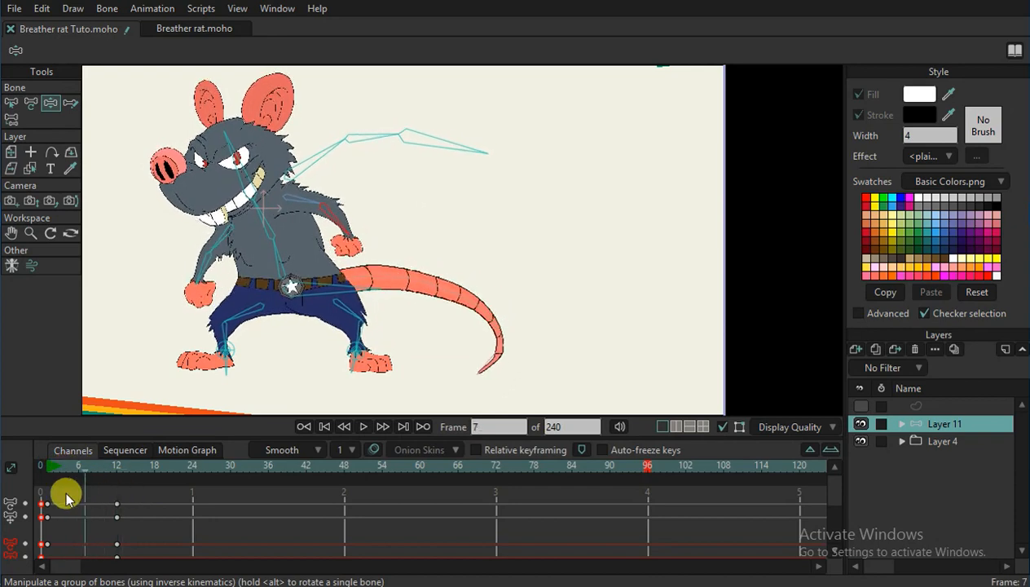
drag(68, 499, 95, 498)
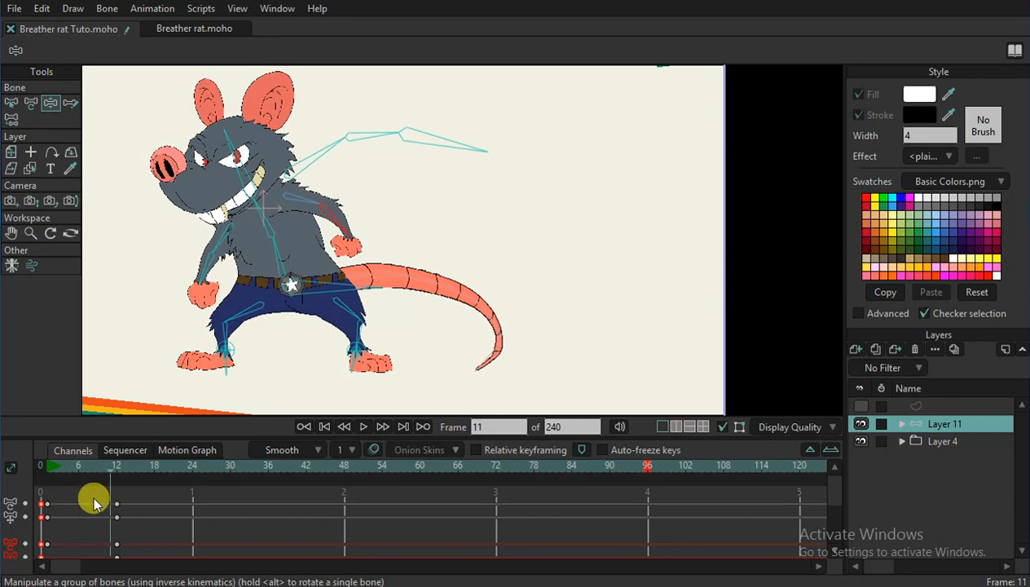
drag(95, 505, 116, 505)
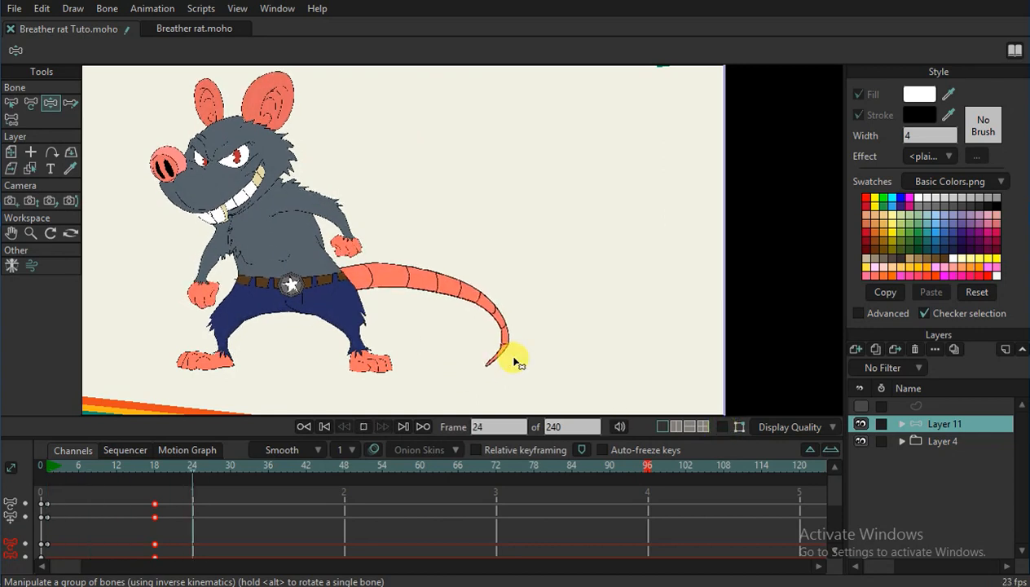
Move the breathing keyframe from frame 18 to frame 24 and replay the slower breath.
click(45, 466)
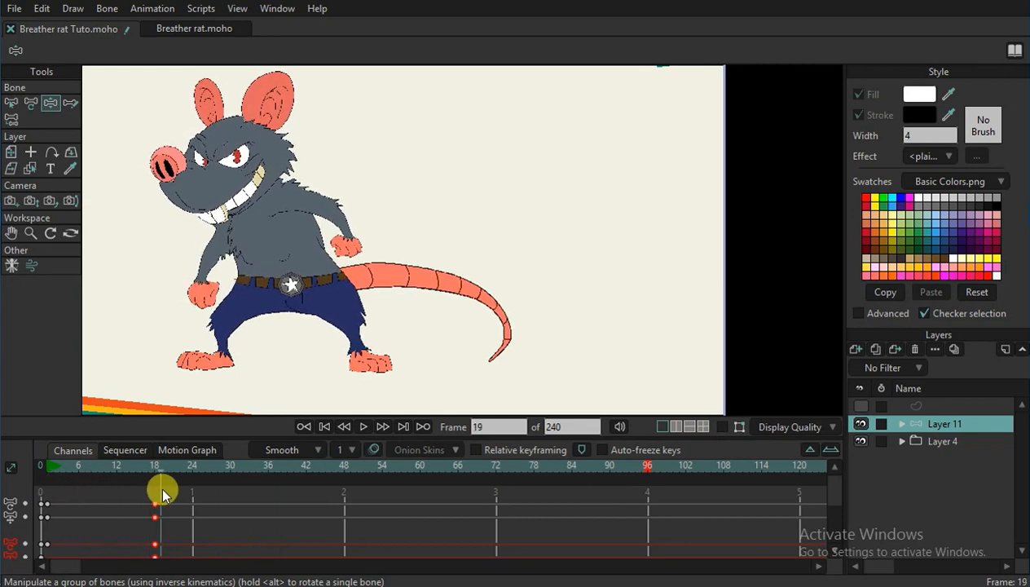
drag(163, 493, 154, 512)
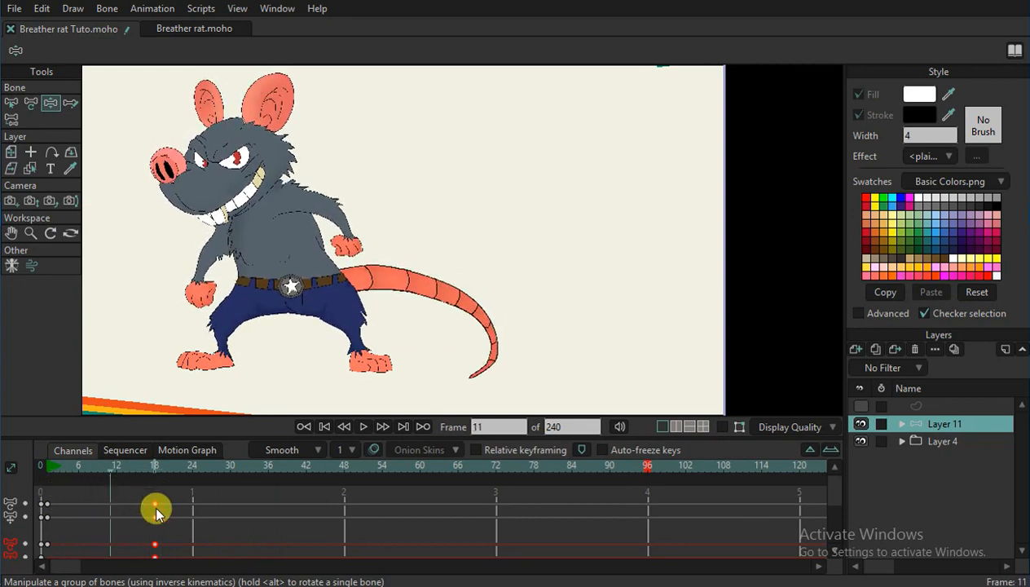
drag(155, 503, 191, 504)
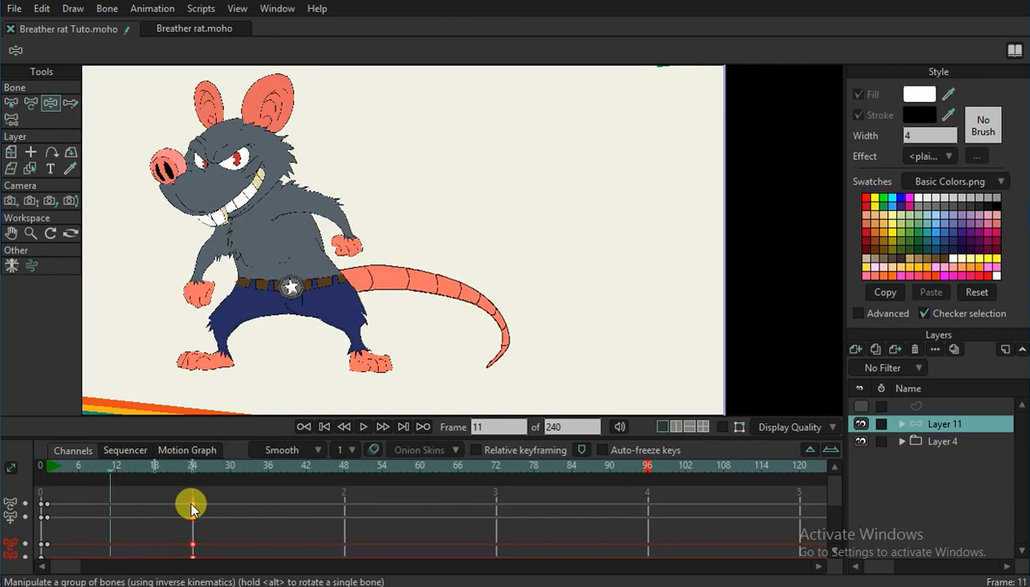
click(42, 465)
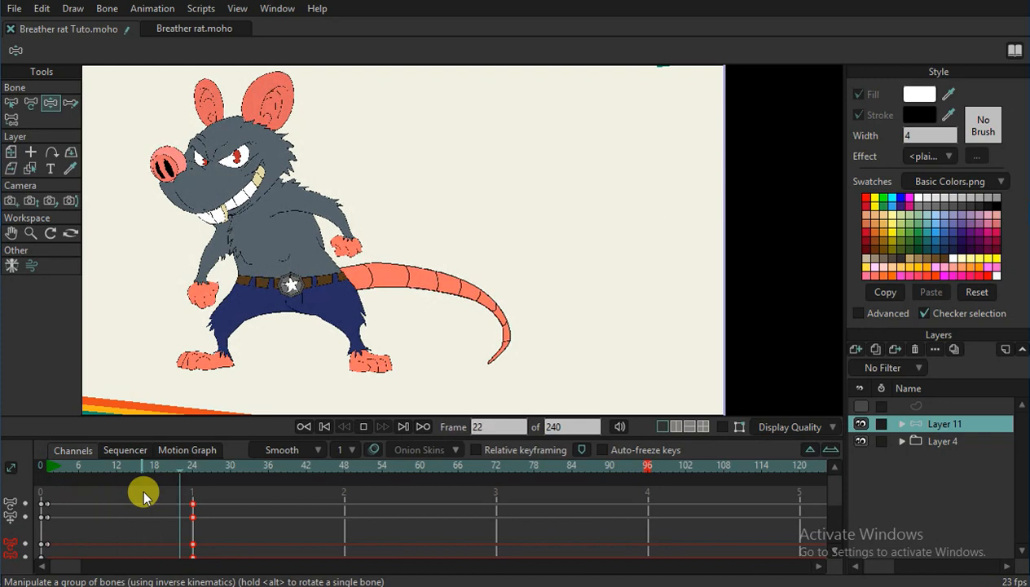
drag(154, 465, 79, 466)
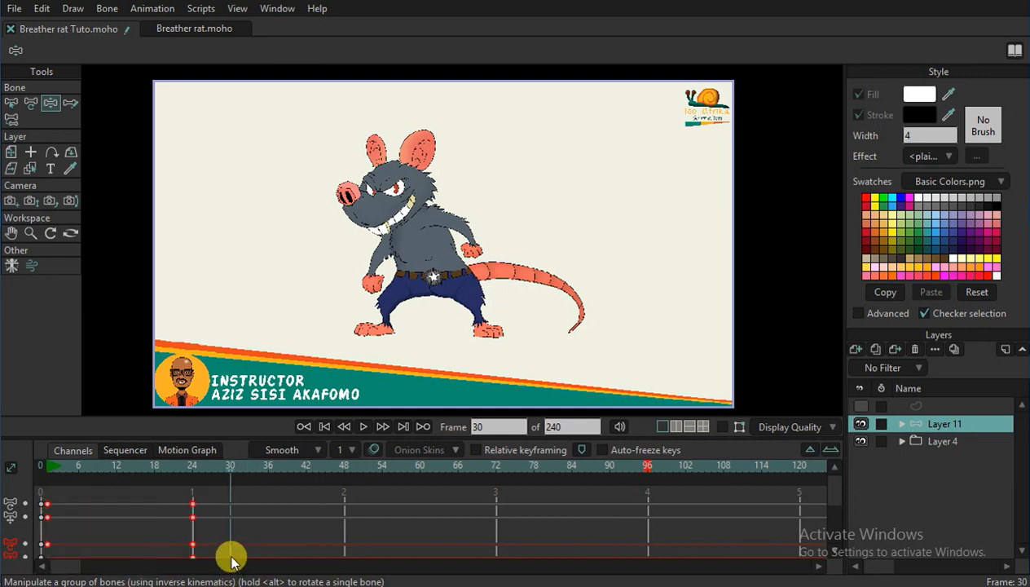
Repeat the breathing keys later in the timeline at frames 48 and 72.
drag(232, 465, 321, 466)
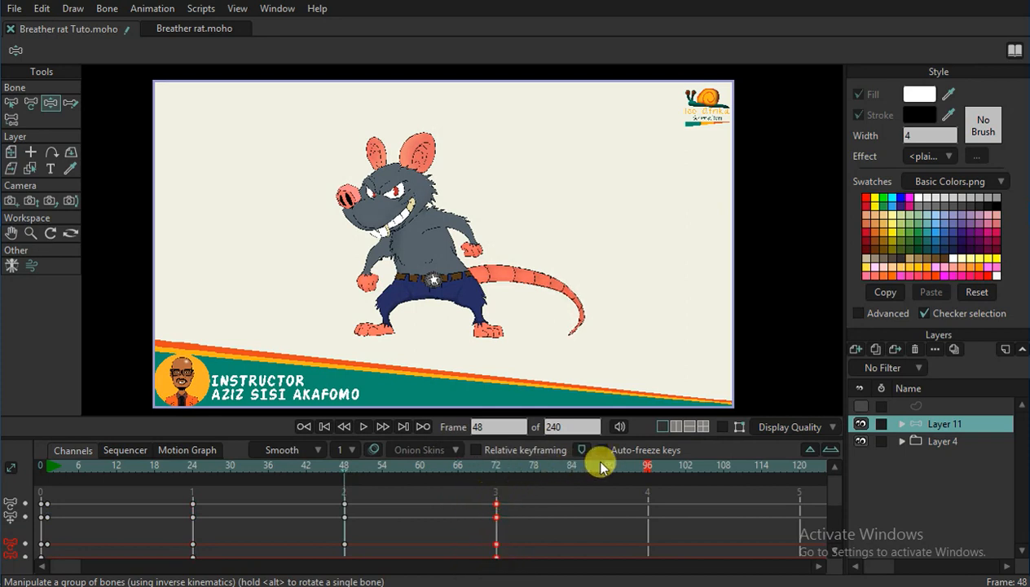
mouse_move(811, 452)
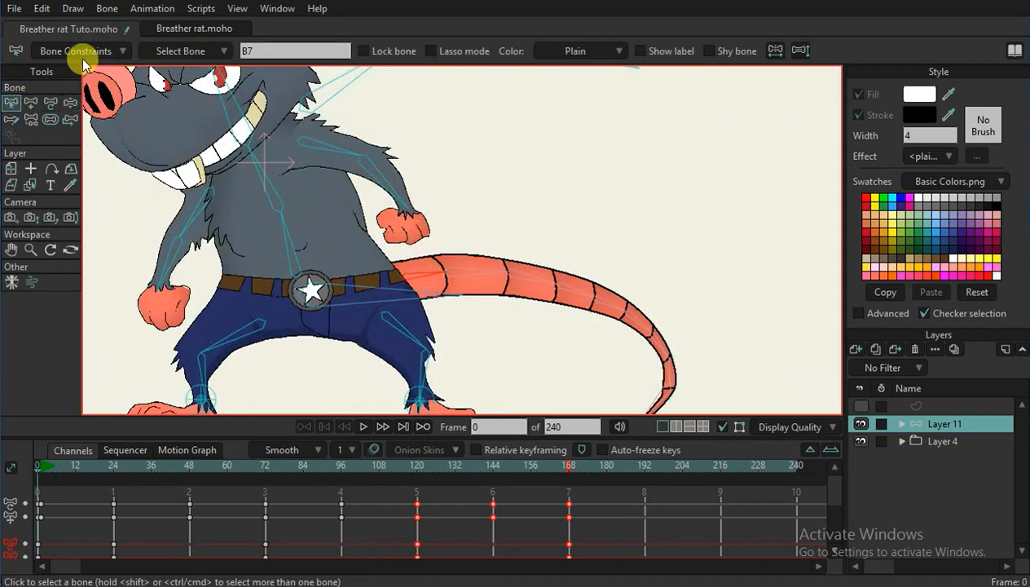
click(76, 51)
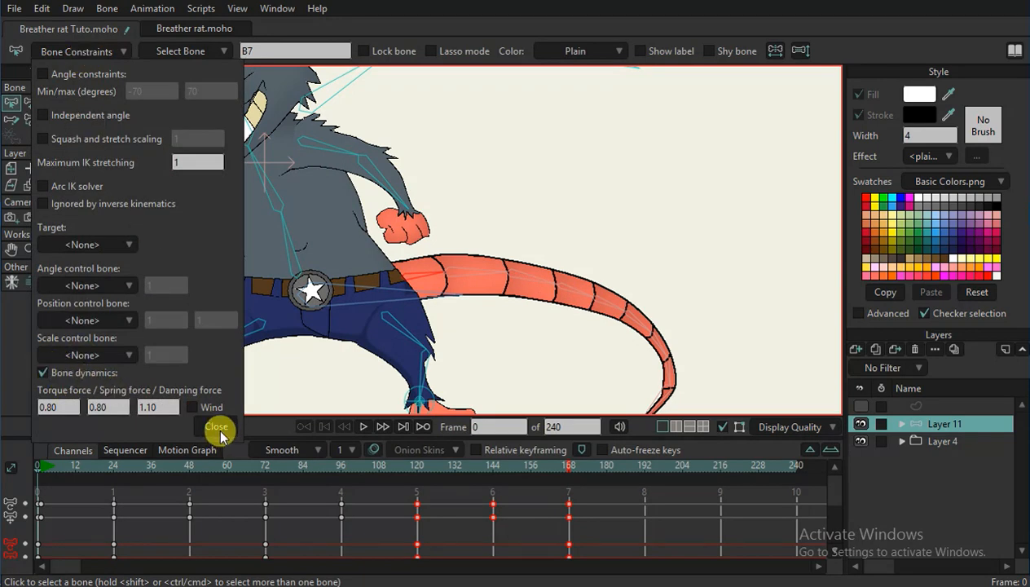
click(217, 426)
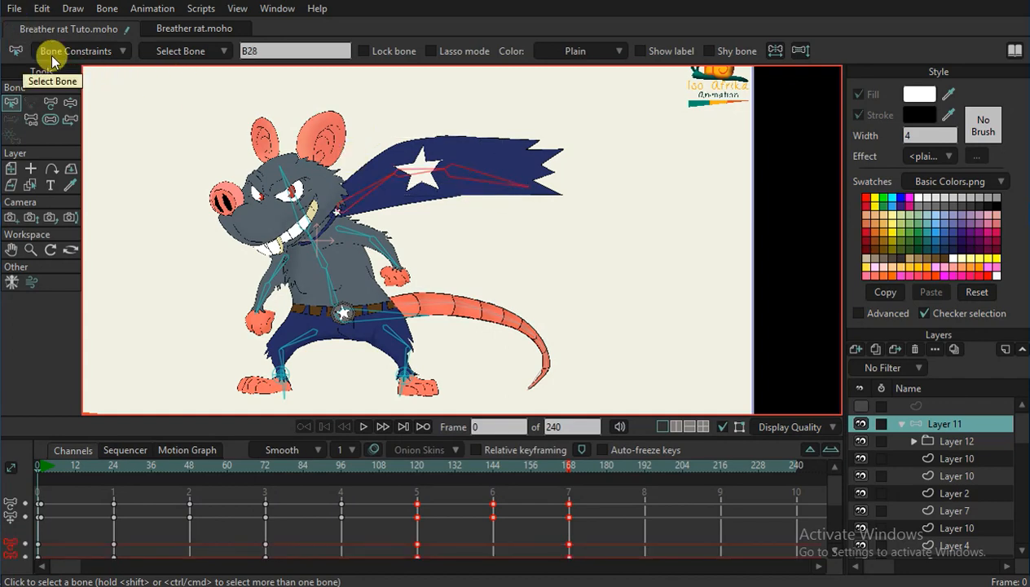
Enable Bone dynamics on cape bone B28 and play to watch the cape flutter.
click(75, 50)
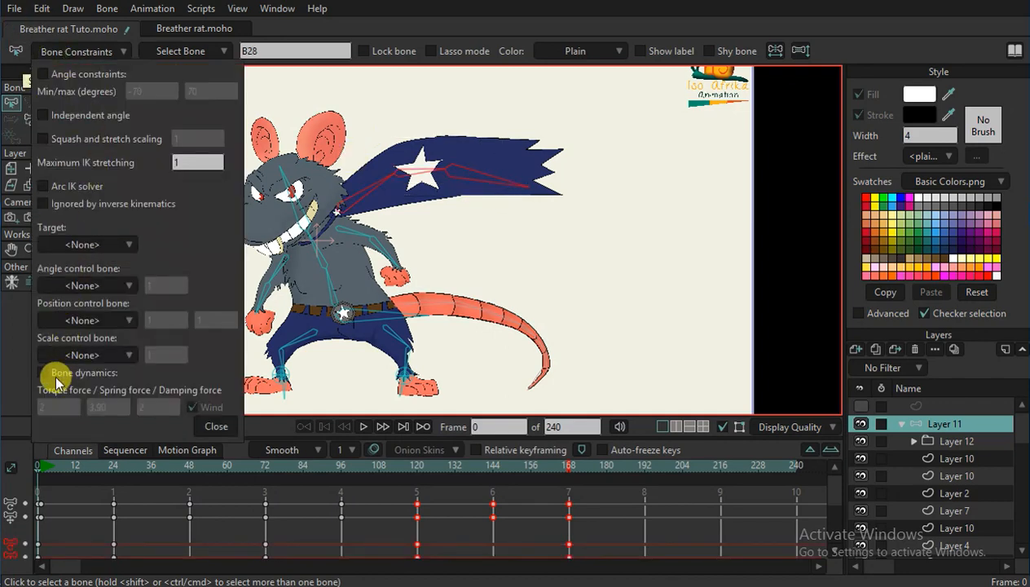
click(42, 372)
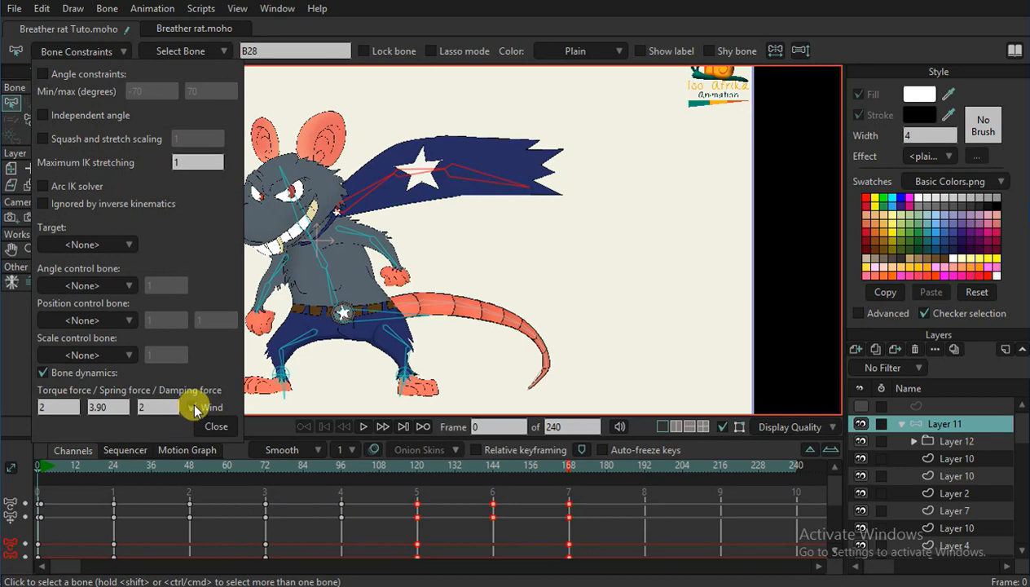
click(216, 426)
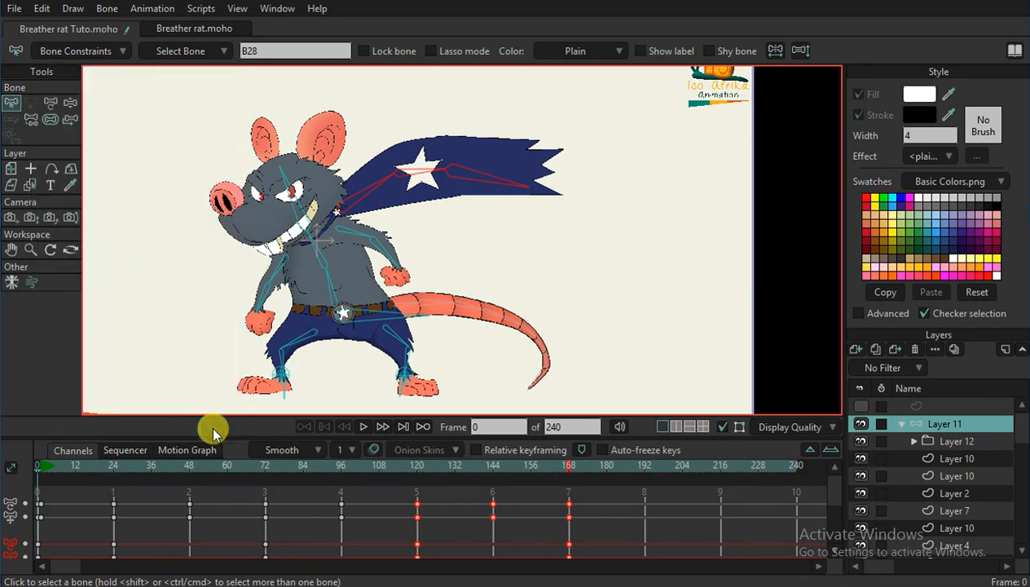
click(364, 426)
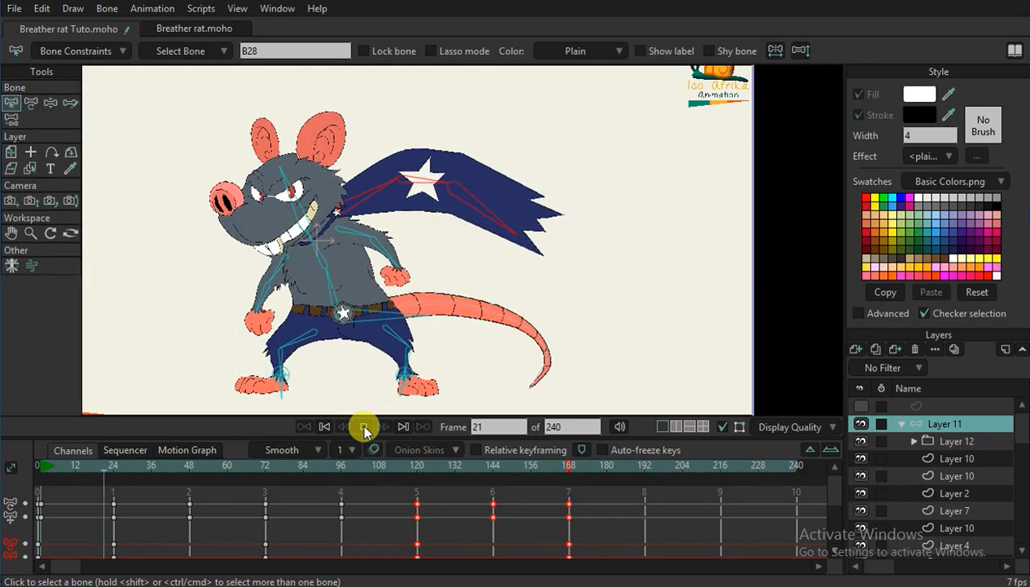
click(364, 426)
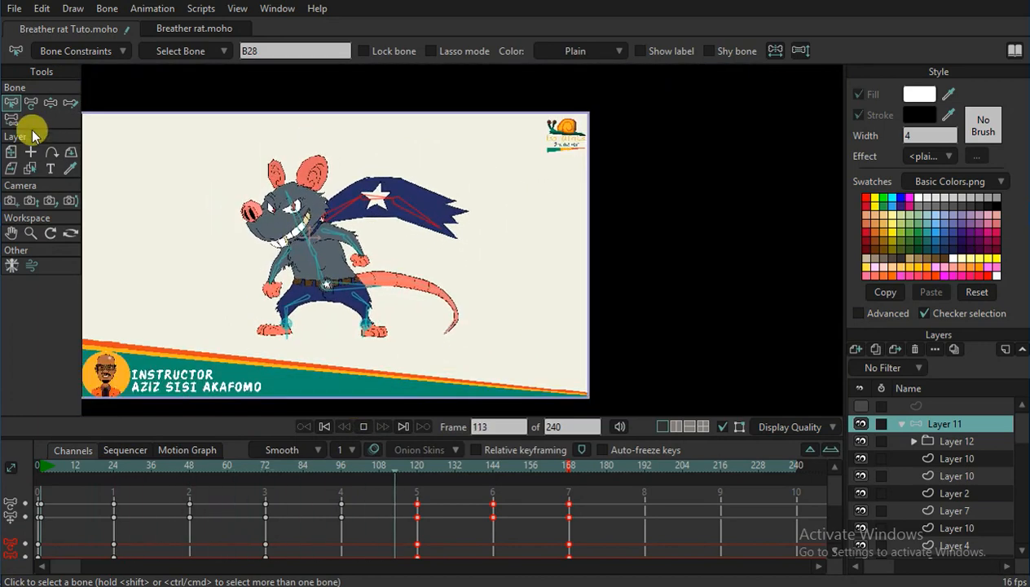
Rewind to frame 0, collapse Layer 11, and replay the breathing rat with flapping cape.
click(318, 426)
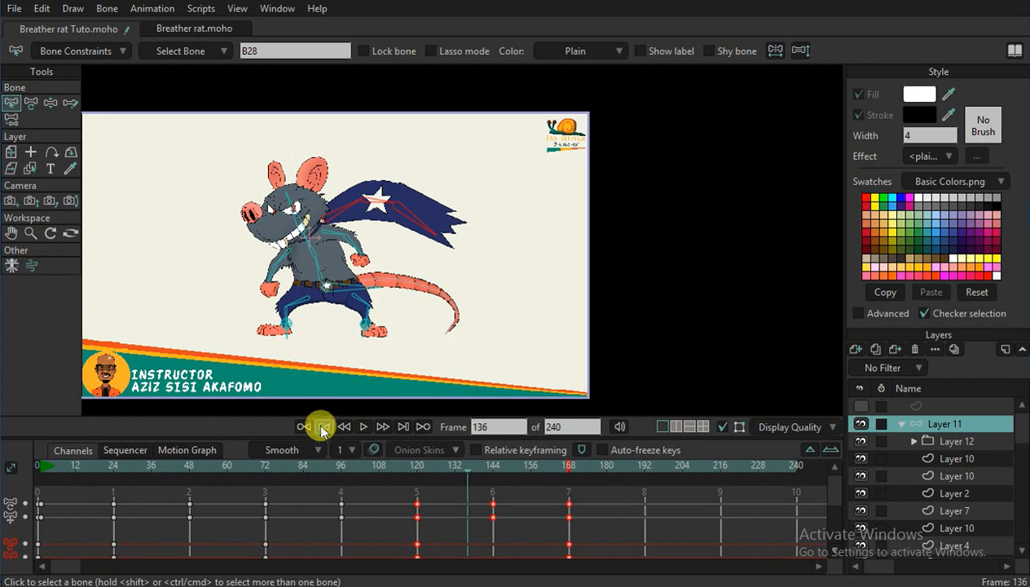
click(303, 427)
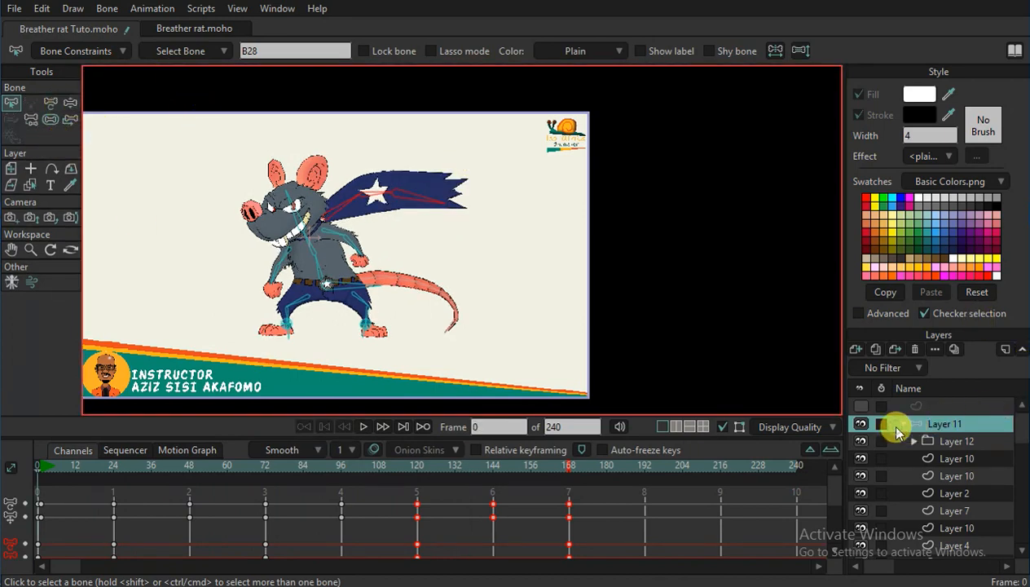
click(912, 423)
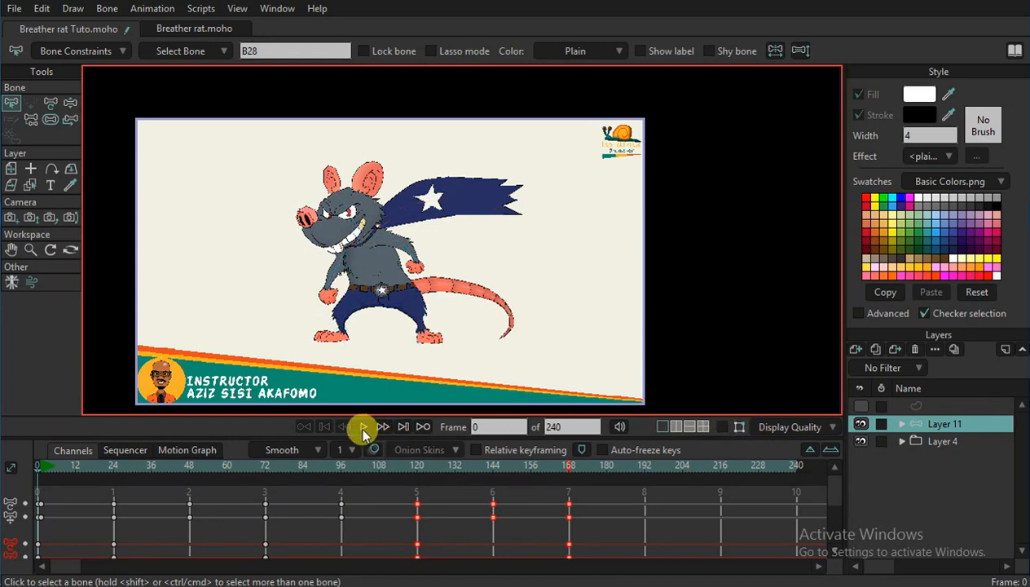
click(364, 426)
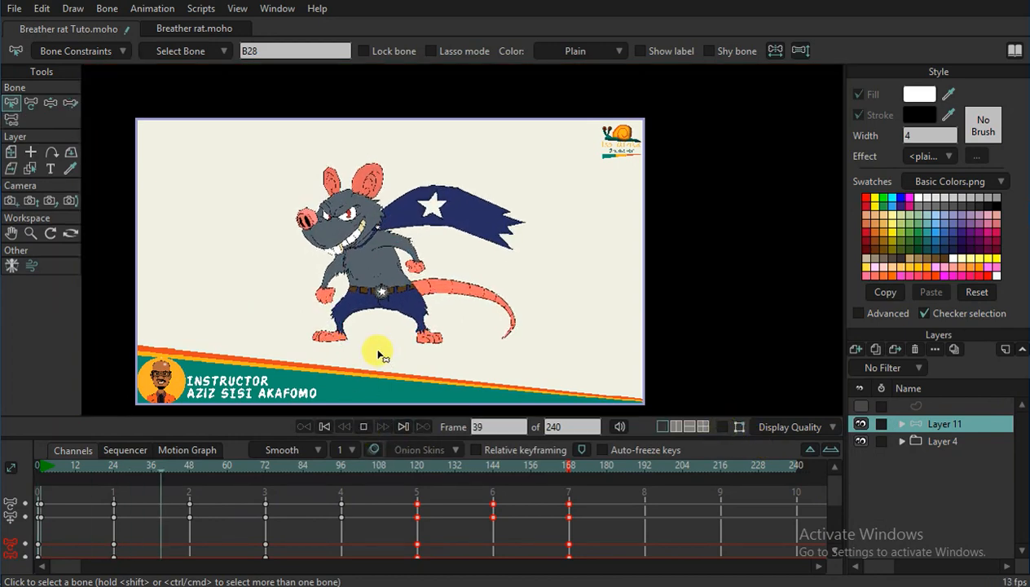